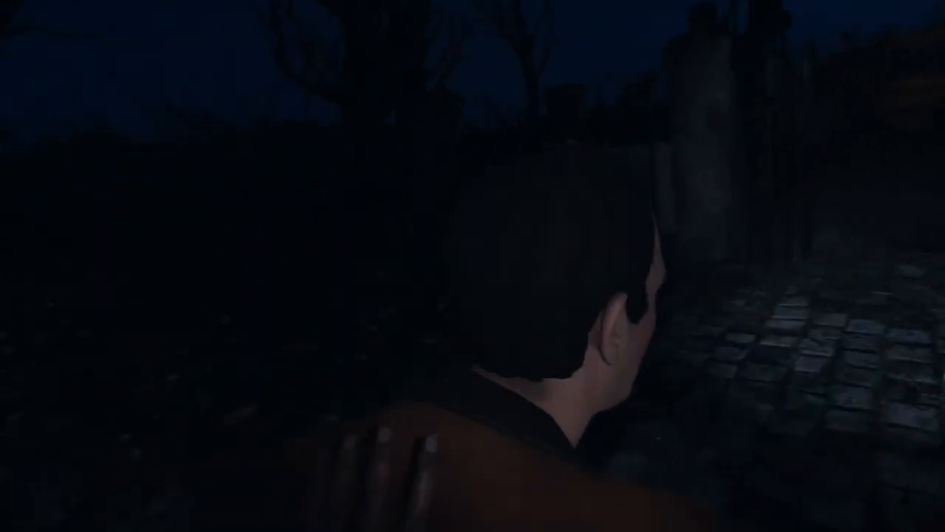
mouse_move(472, 266)
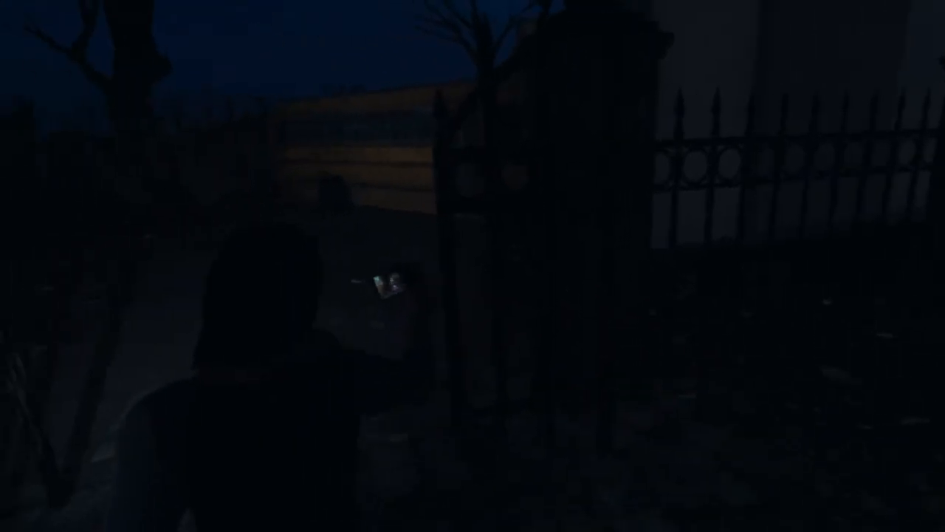
mouse_move(473, 266)
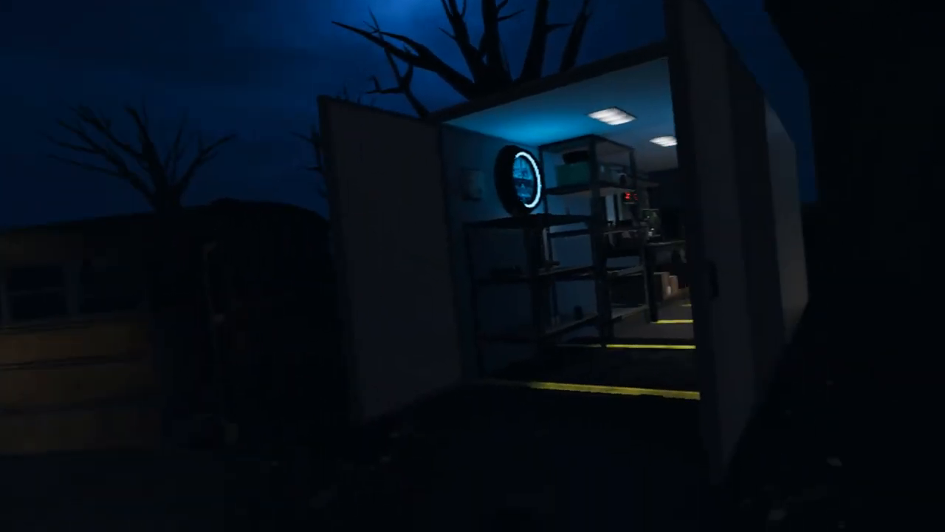